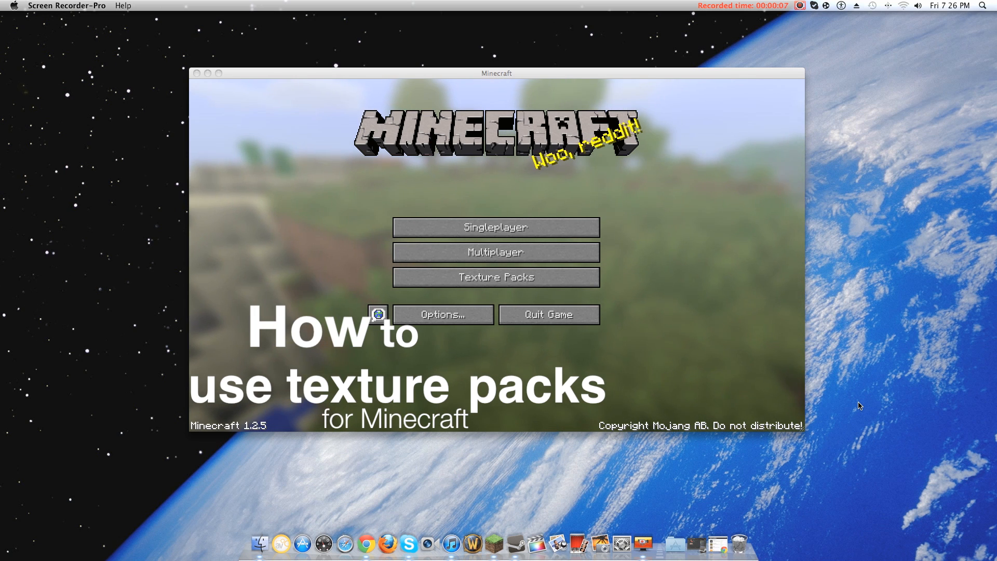
pyautogui.moveTo(259, 542)
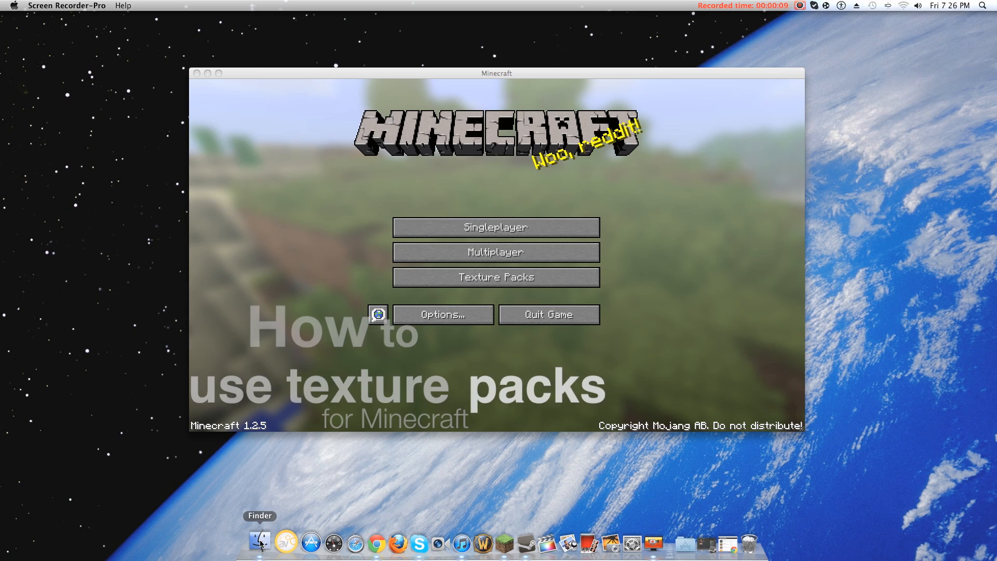
# Navigate Finder through Library > Application Support > minecraft to the texturepacks folder
pyautogui.click(259, 542)
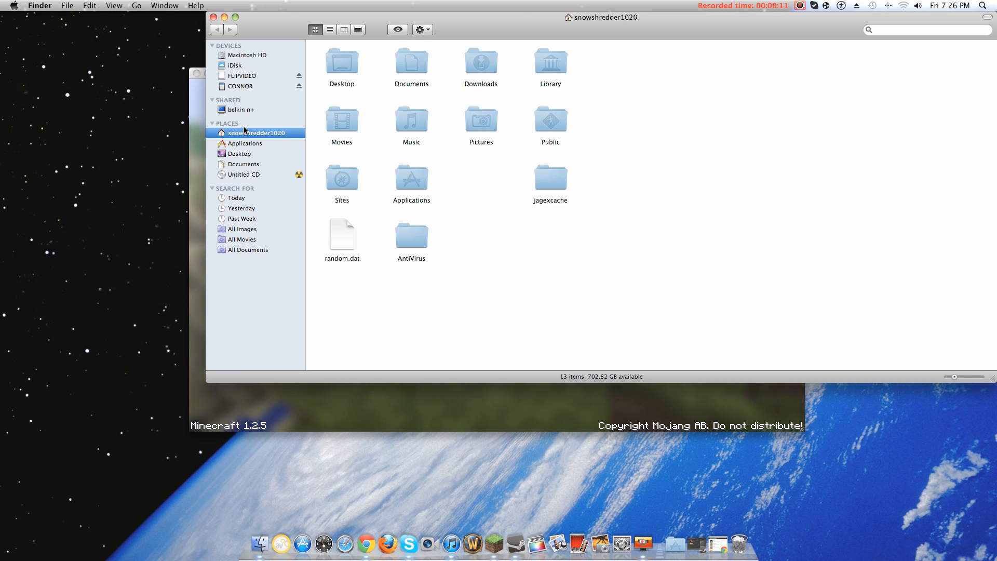
pyautogui.click(549, 63)
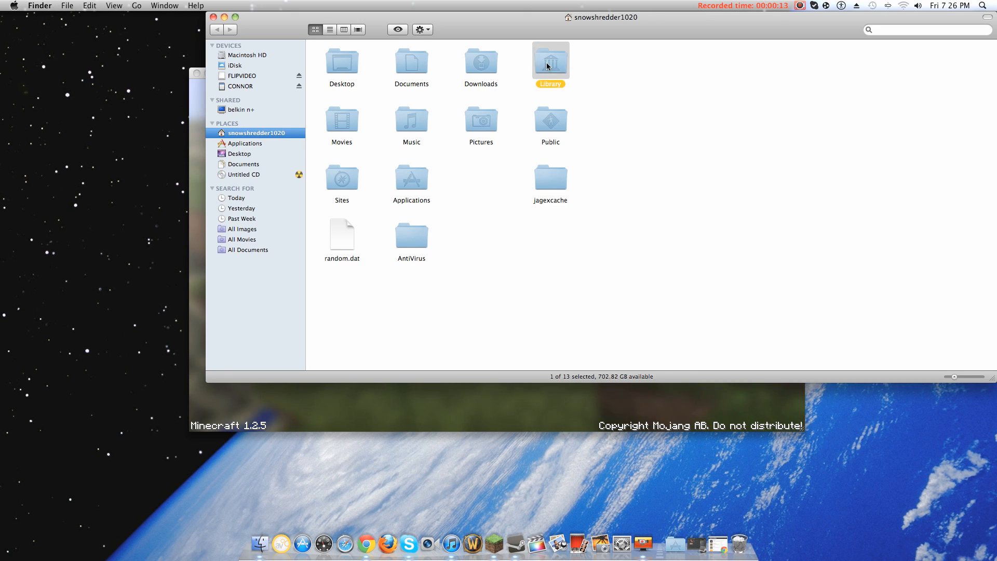
pyautogui.doubleClick(549, 60)
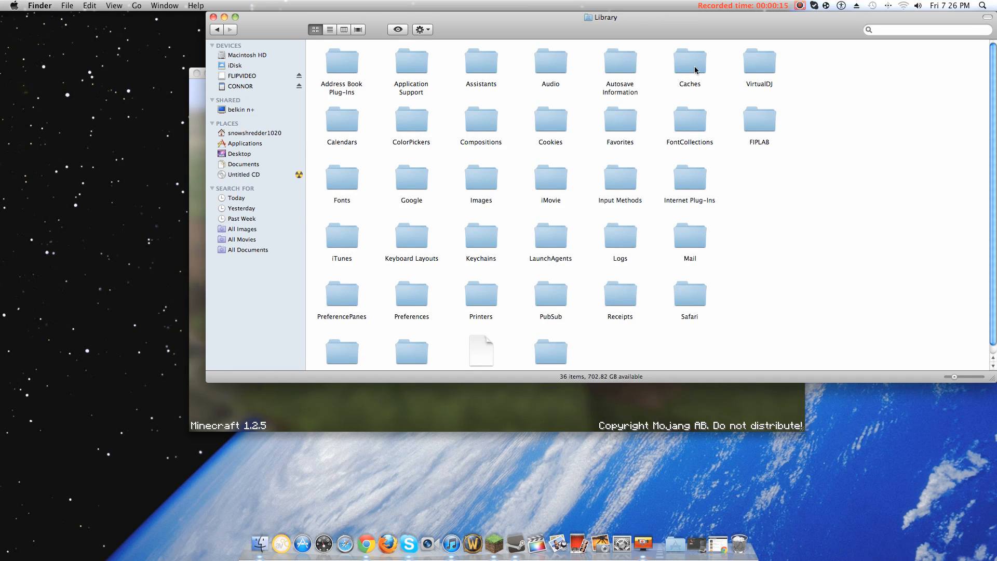
pyautogui.doubleClick(411, 66)
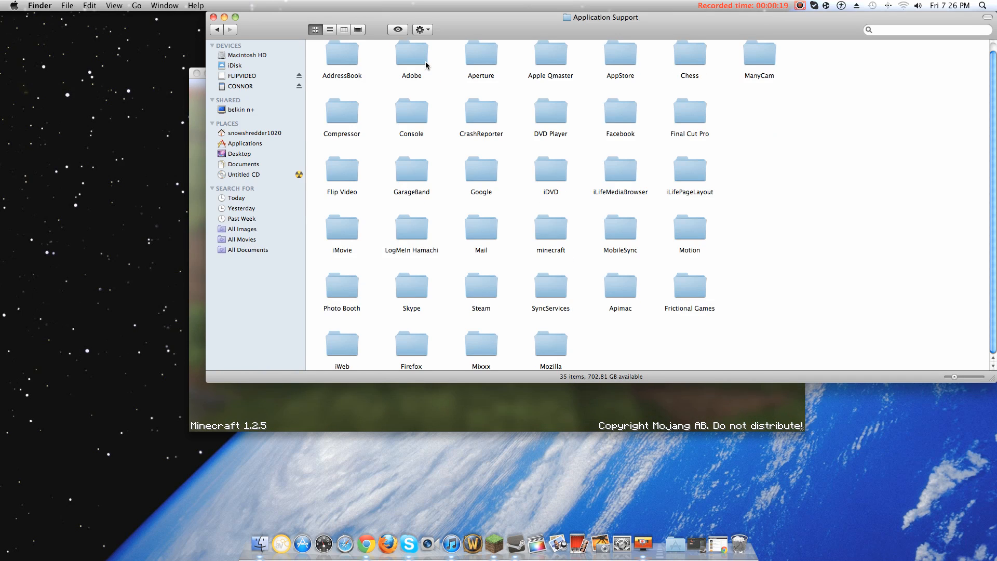
pyautogui.moveTo(420, 333)
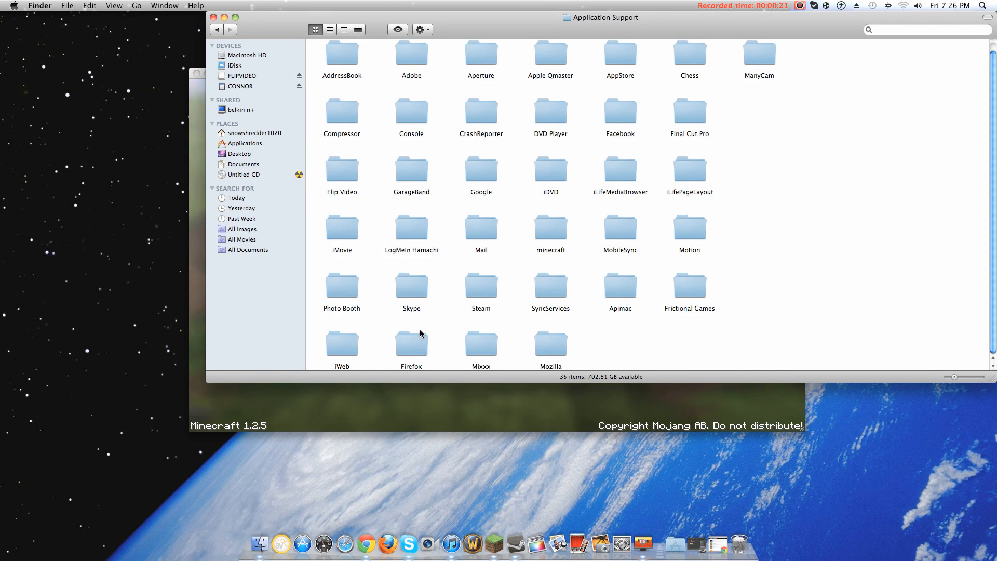
pyautogui.doubleClick(550, 228)
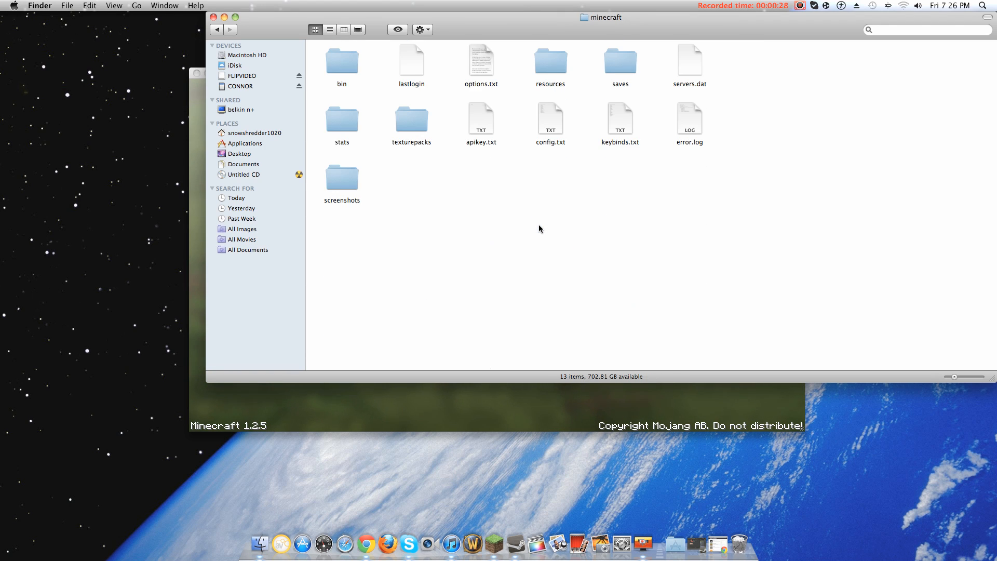
pyautogui.doubleClick(411, 118)
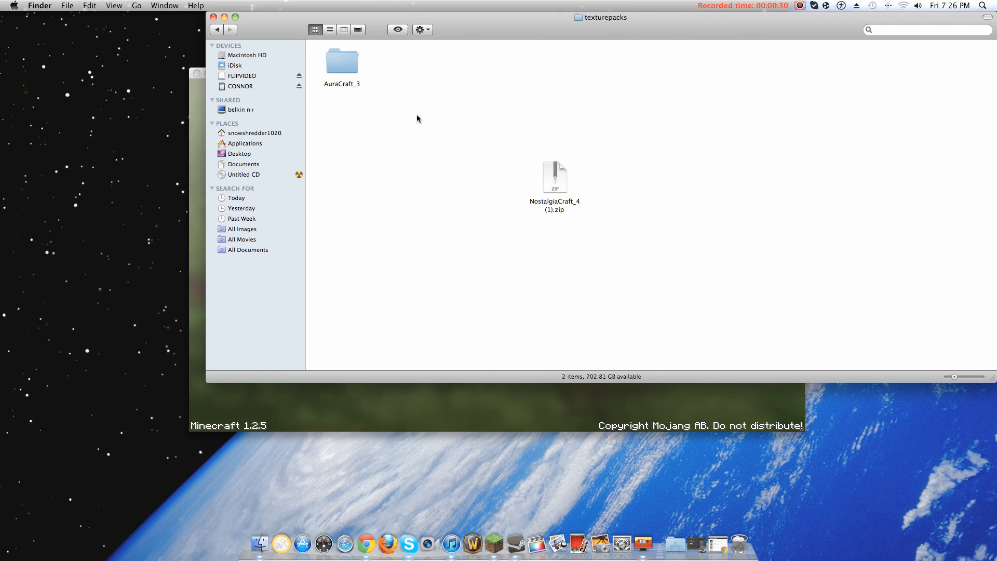
pyautogui.moveTo(259, 123)
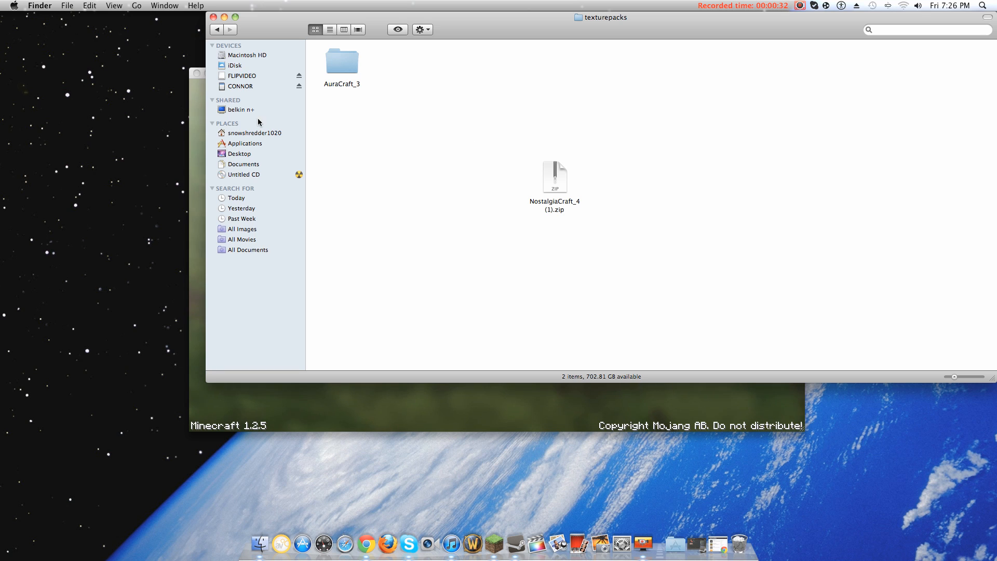
pyautogui.moveTo(365, 509)
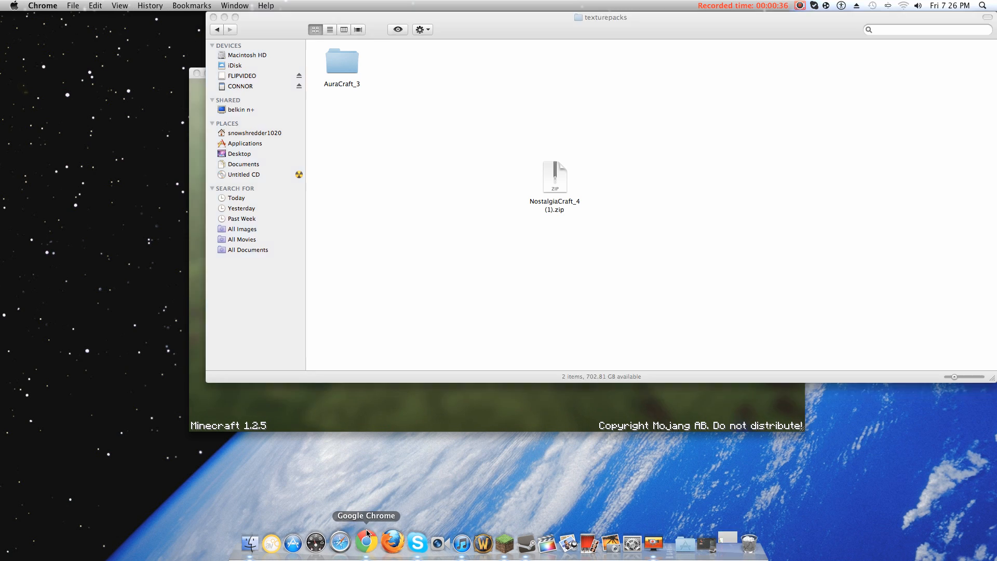
# Download CoterieCraft.zip from the Coterie Craft page in Chrome
pyautogui.click(366, 542)
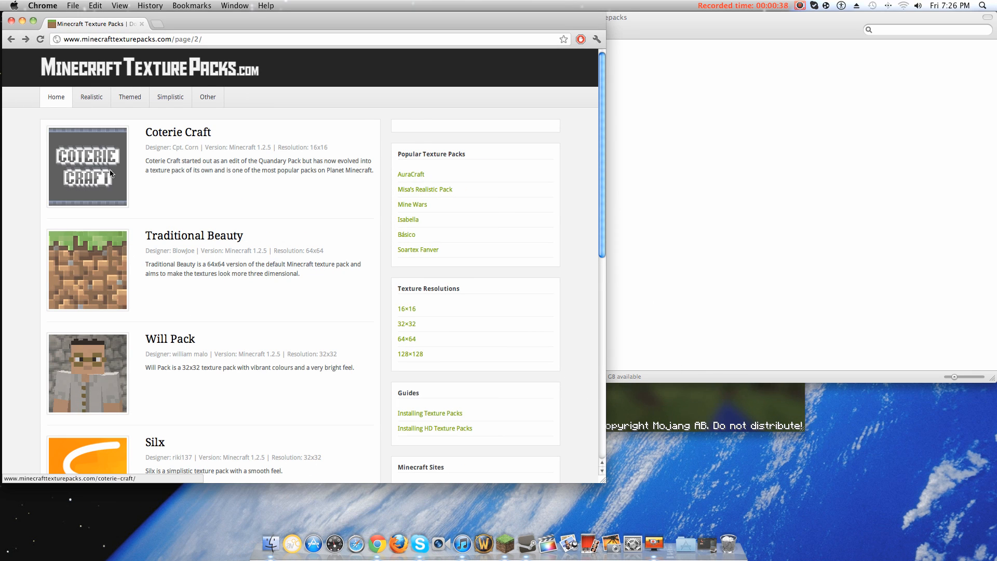
pyautogui.moveTo(105, 154)
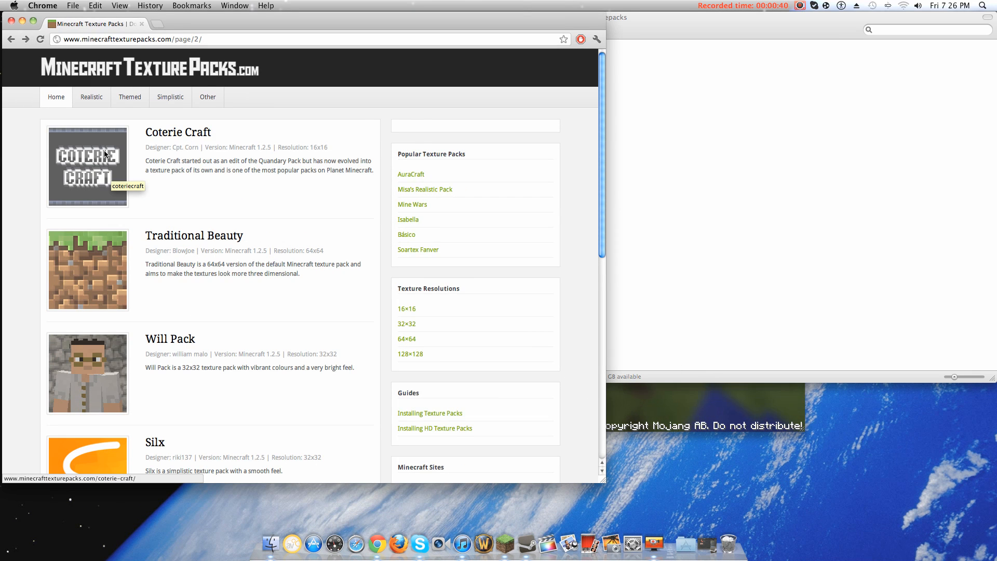
pyautogui.click(88, 166)
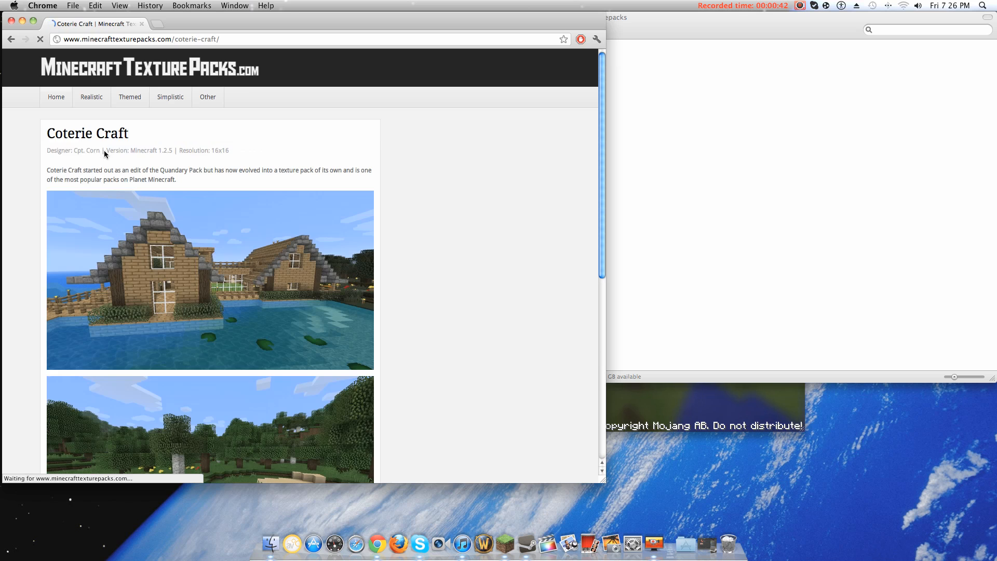
pyautogui.scroll(-3)
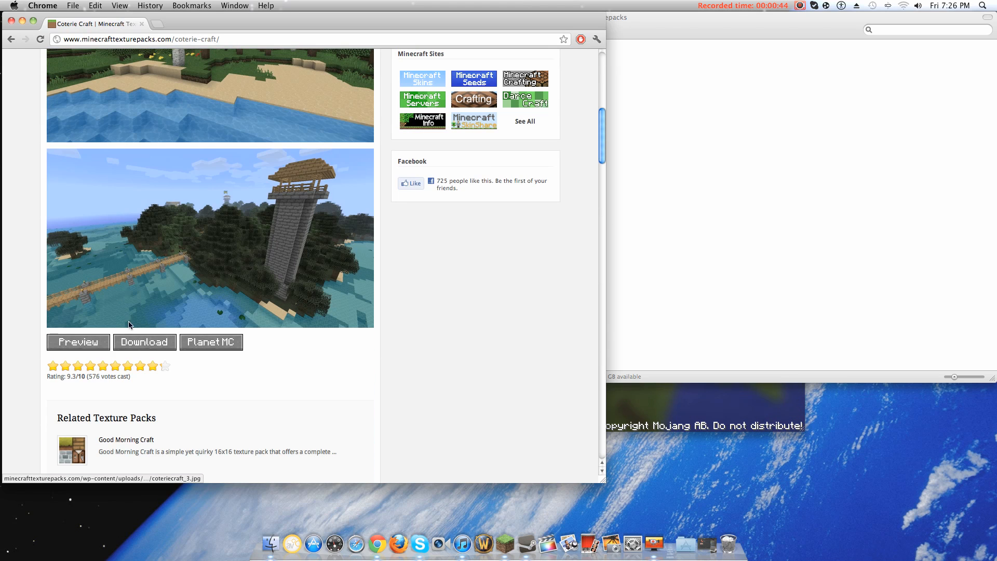
pyautogui.click(144, 342)
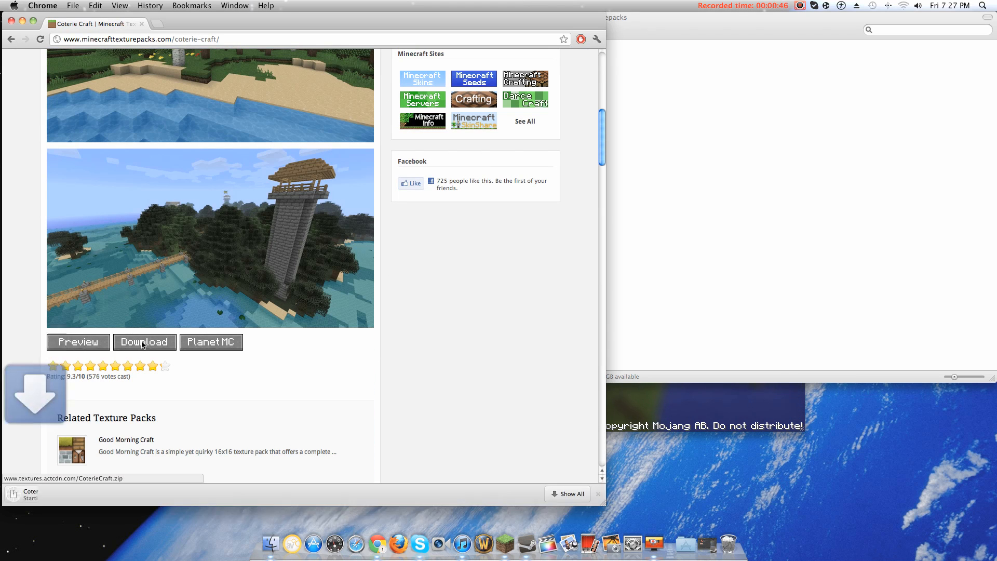
pyautogui.click(143, 341)
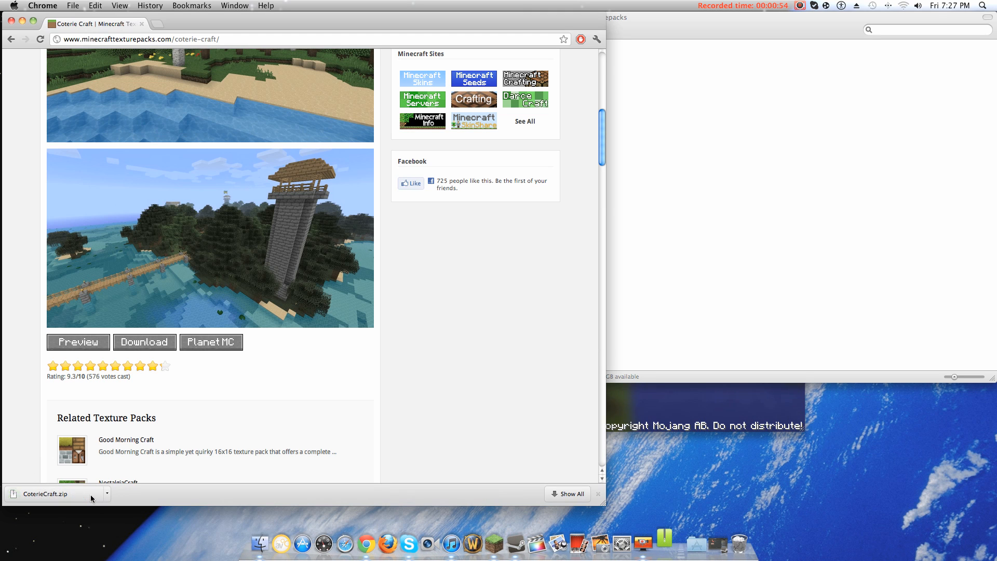
# Move the downloaded CoterieCraft.zip into the texturepacks folder and return to Minecraft
pyautogui.doubleClick(48, 493)
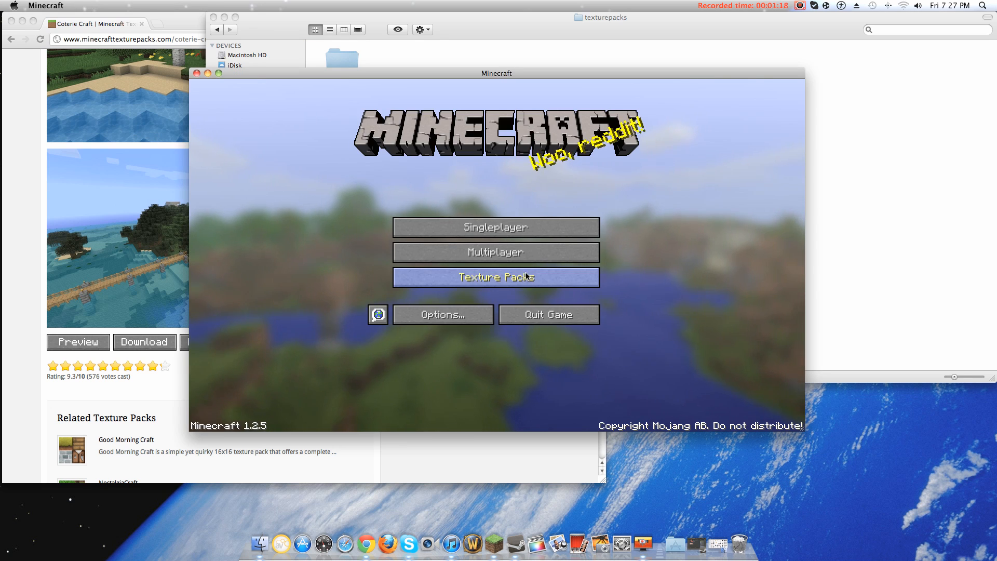
# Select the NostalgiaCraft pack, then play the 'When in doubt' singleplayer world
pyautogui.click(495, 276)
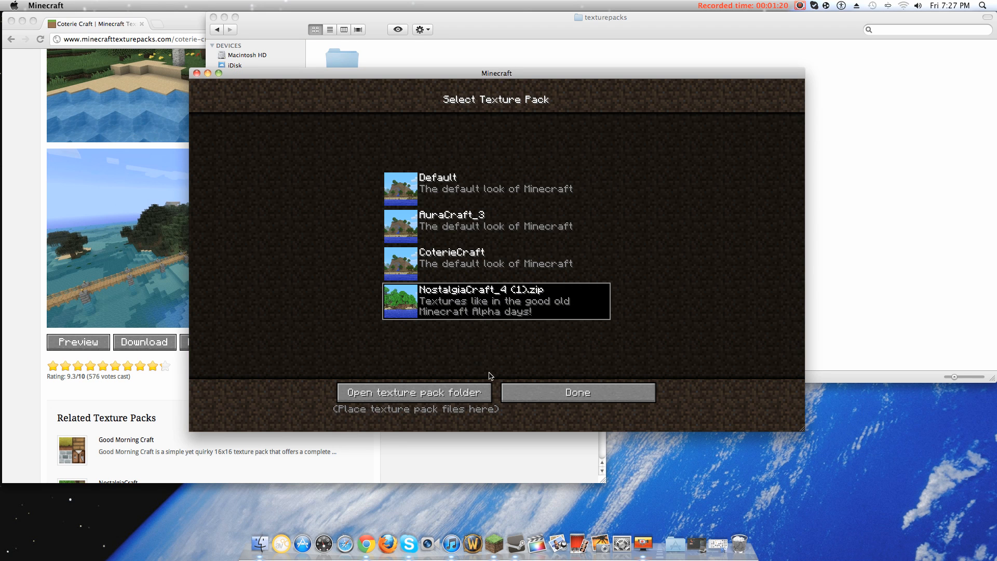
pyautogui.click(577, 392)
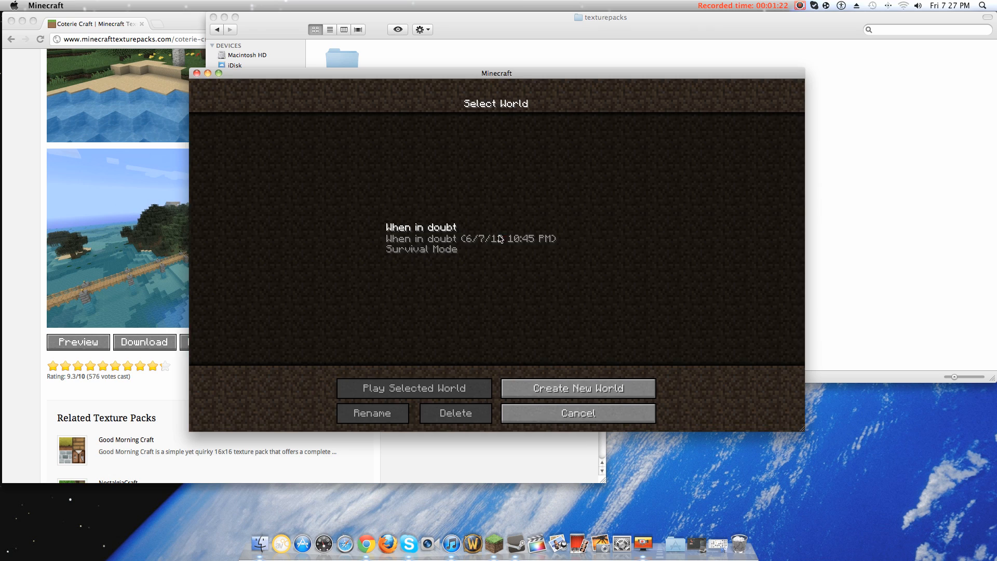
pyautogui.click(414, 388)
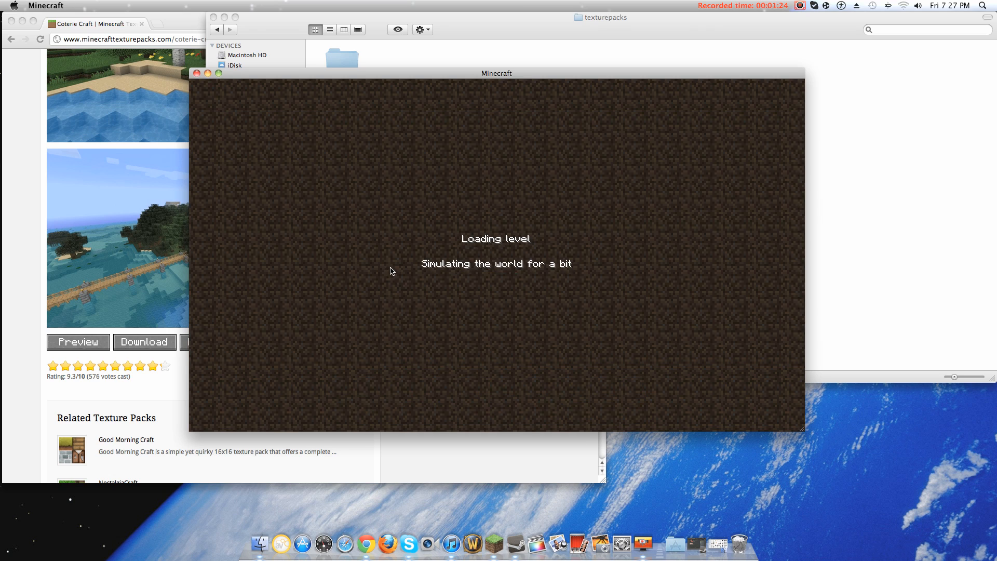